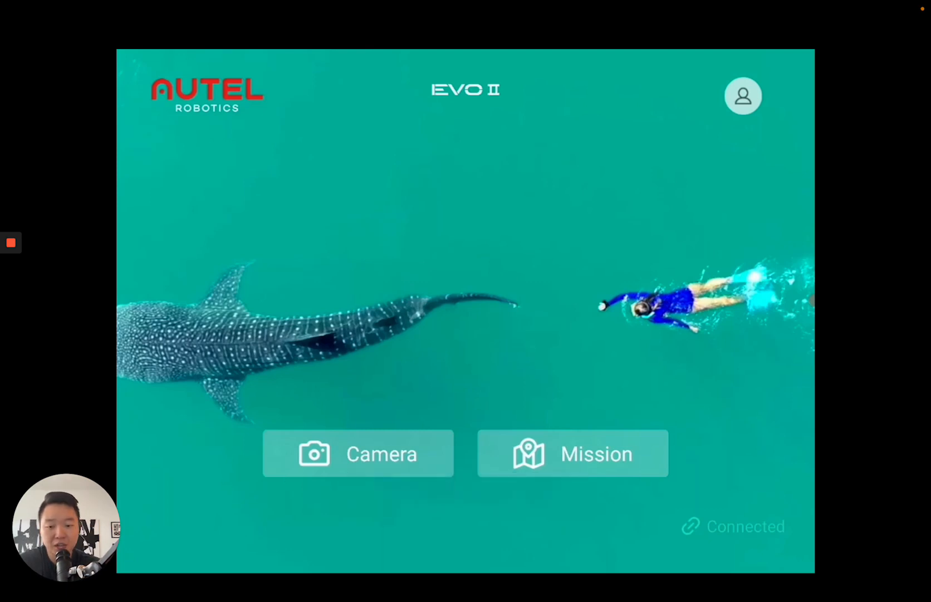
{"action": "mouse_move", "coordinate": [314, 468]}
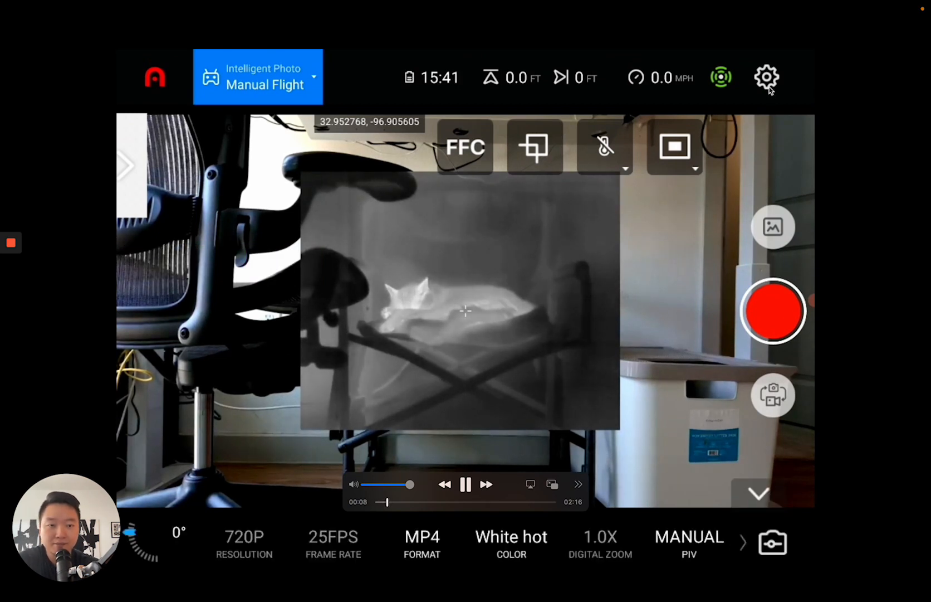
Open the camera's General Setting panel from the Camera Settings gear.
{"action": "left_click", "coordinate": [766, 78]}
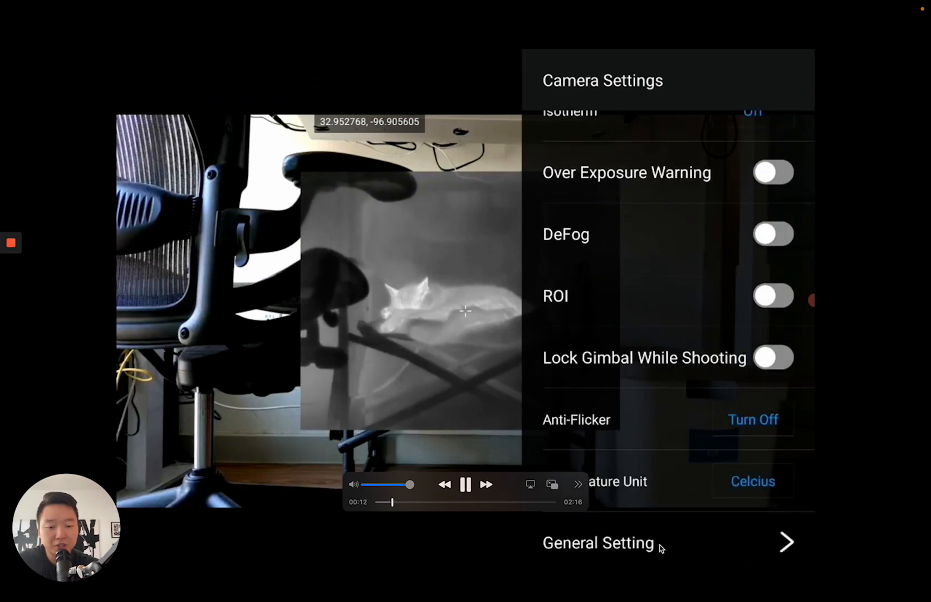
{"action": "left_click", "coordinate": [598, 541]}
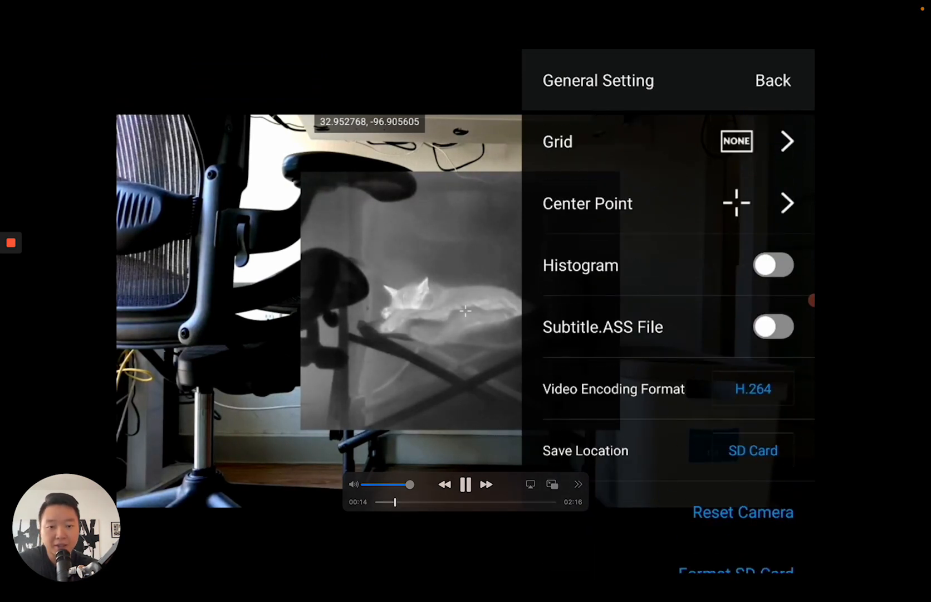
{"action": "left_click", "coordinate": [773, 325]}
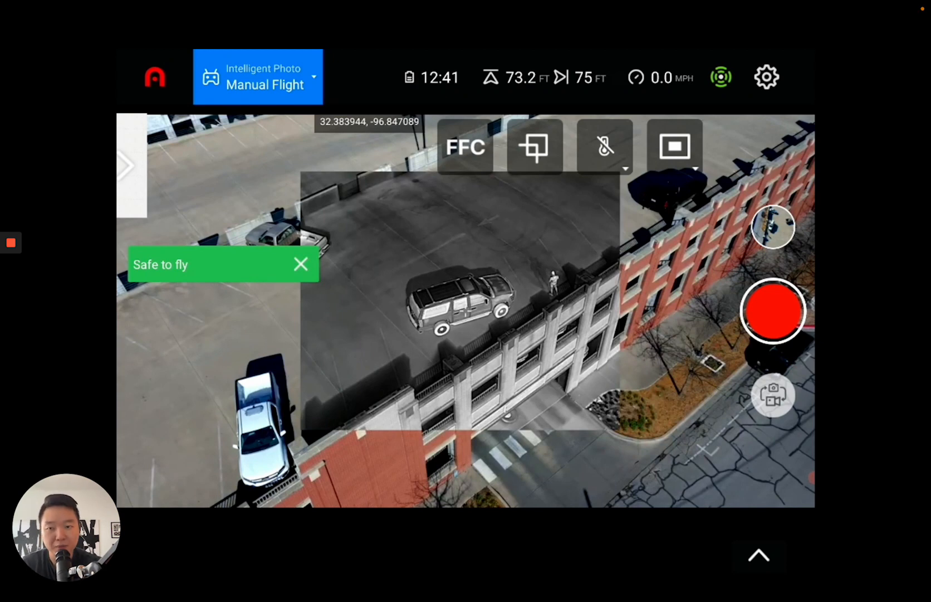
Select Smart Orbit from Intelligent Photo modes and start orbiting the car park.
{"action": "left_click", "coordinate": [258, 77]}
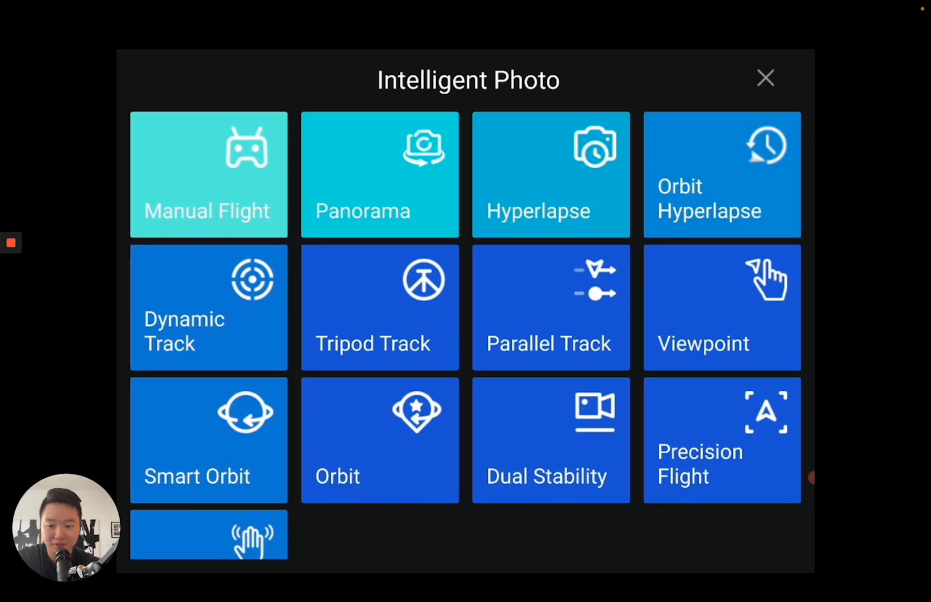
{"action": "left_click", "coordinate": [208, 439]}
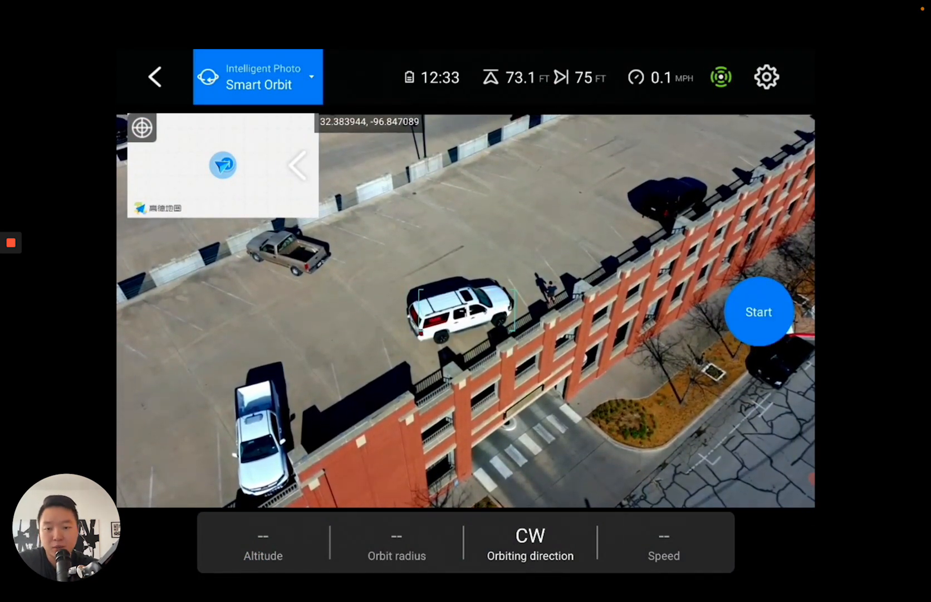
{"action": "left_click", "coordinate": [758, 311]}
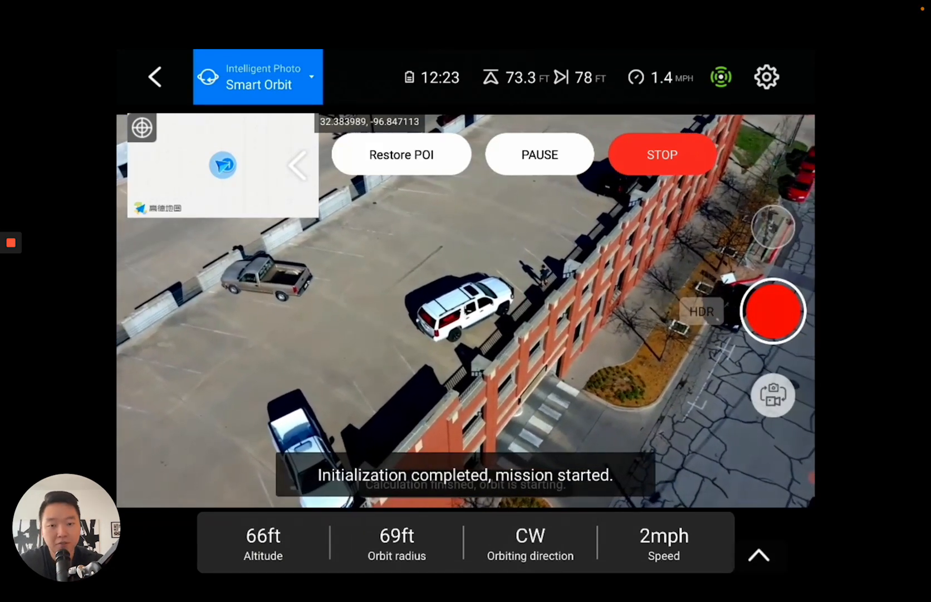
Raise the Smart Orbit speed using the Speed slider in the mission bar.
{"action": "left_click", "coordinate": [663, 542]}
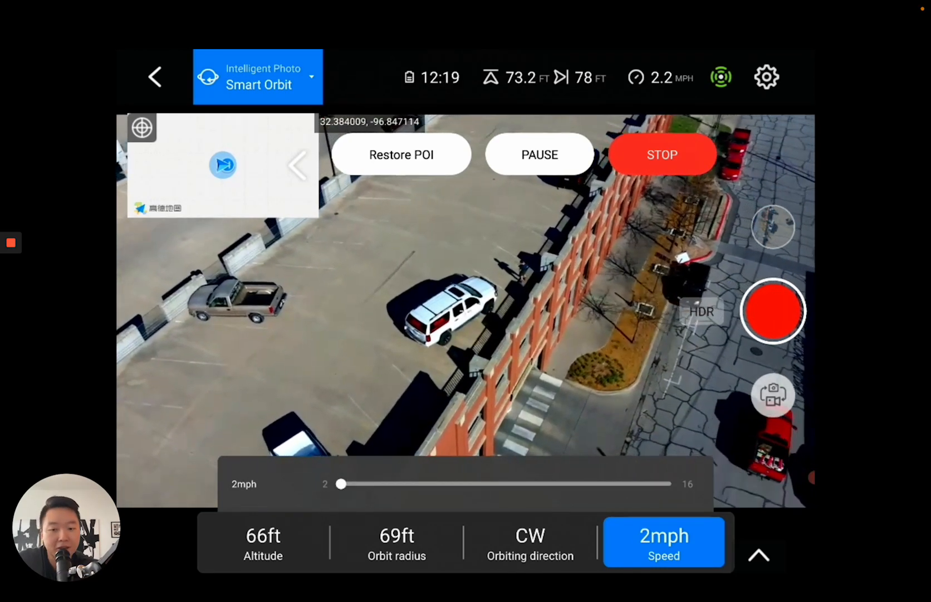
{"action": "left_click_drag", "start_coordinate": [341, 485], "coordinate": [387, 484]}
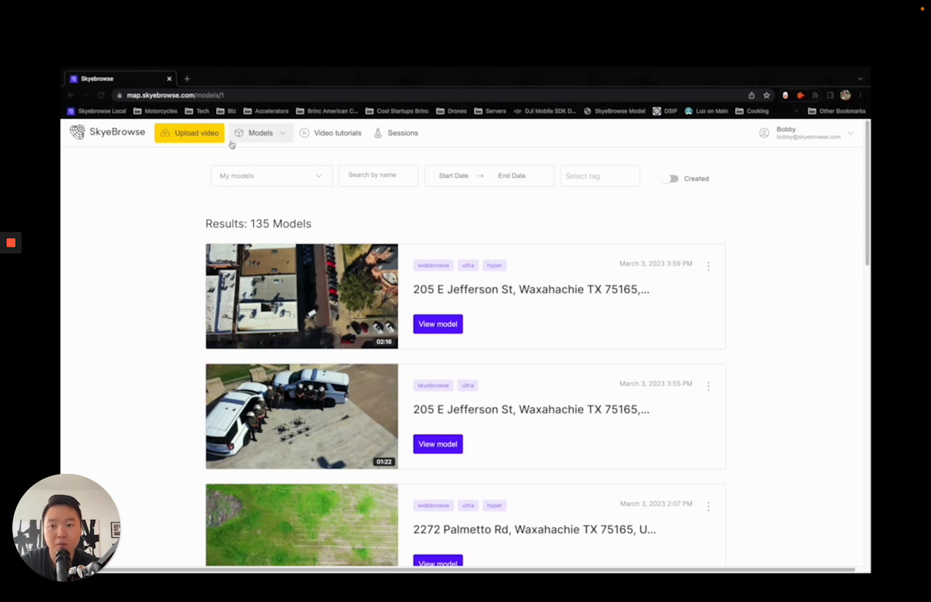
Start an Autel Smart Controller video upload named 'Smart Orbit' and choose its drone type.
{"action": "left_click", "coordinate": [196, 132]}
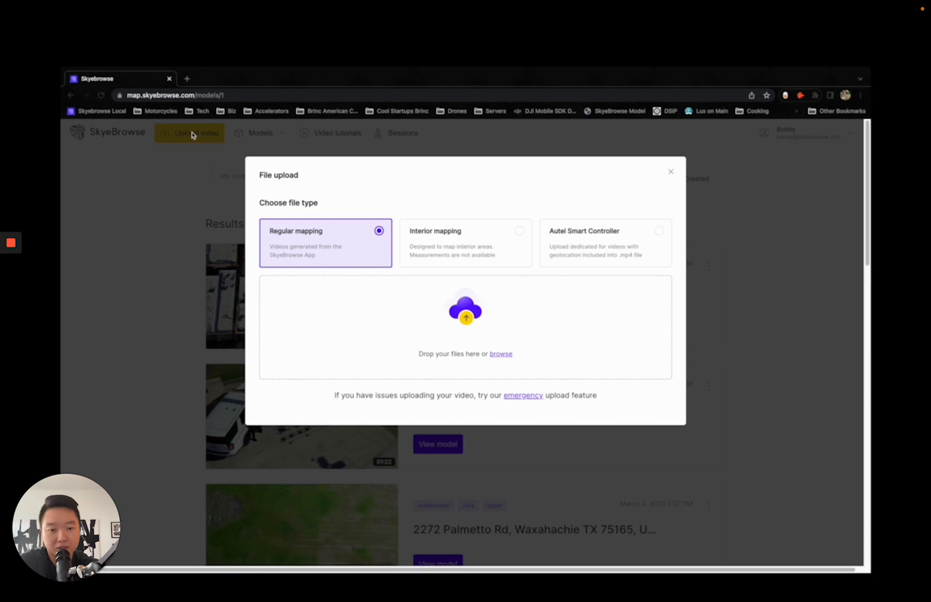
{"action": "mouse_move", "coordinate": [645, 236]}
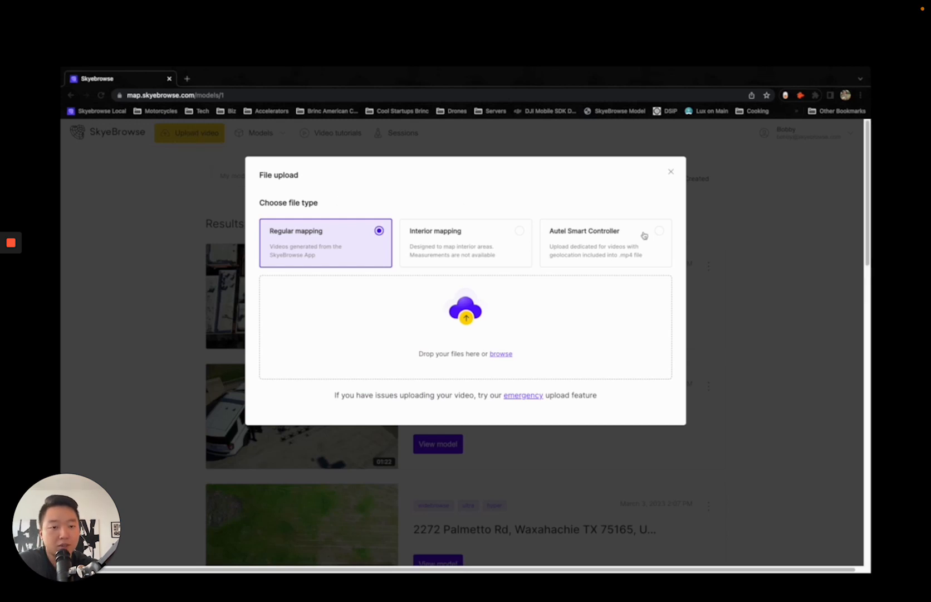
{"action": "left_click", "coordinate": [605, 243]}
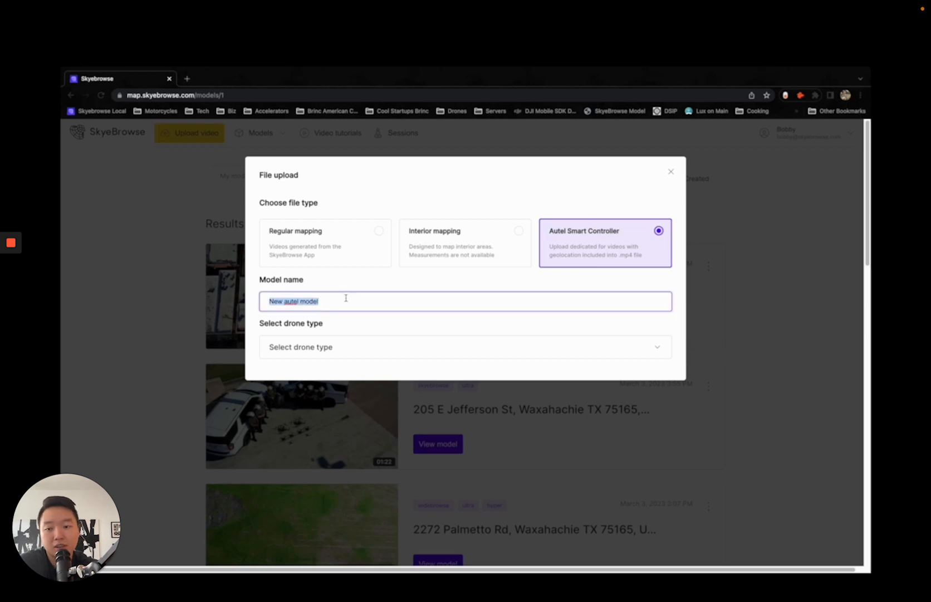
{"action": "type", "text": "Smart Orbit"}
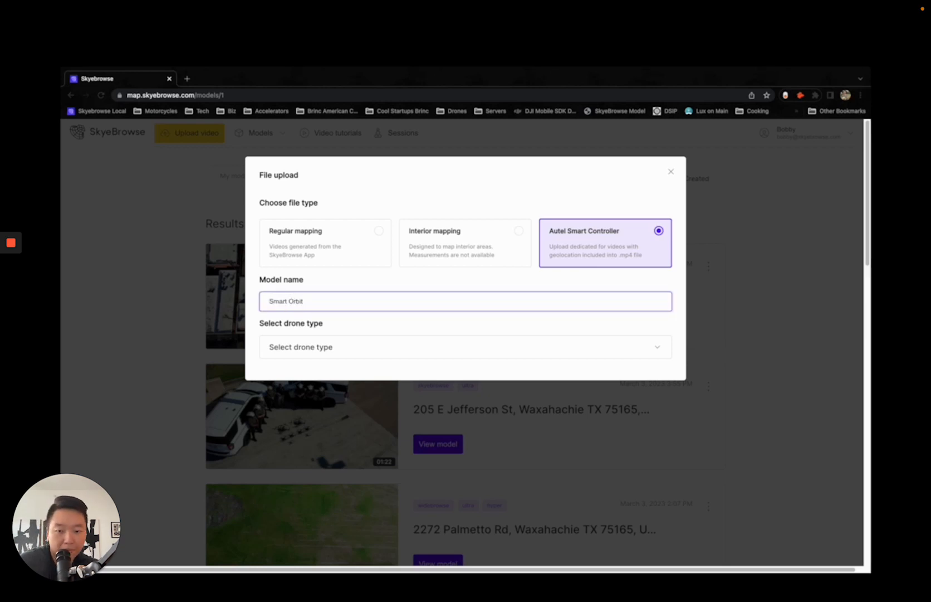
{"action": "left_click", "coordinate": [465, 347]}
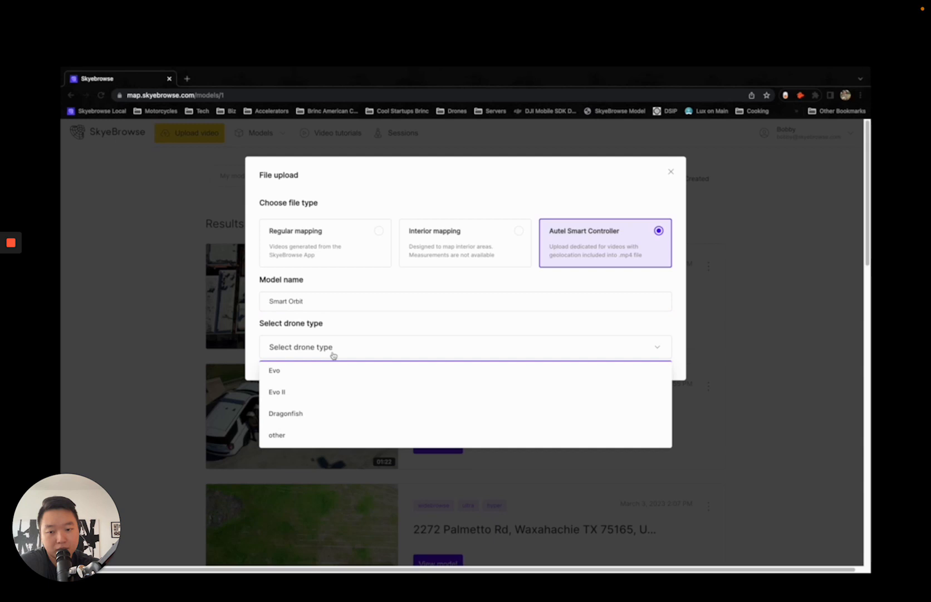
{"action": "left_click", "coordinate": [277, 391]}
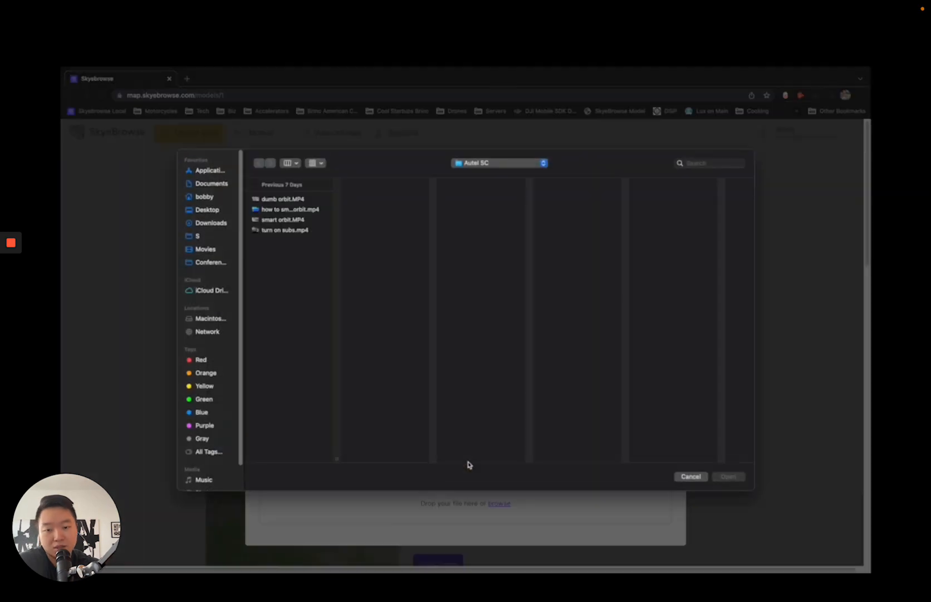
Preview smart orbit.MP4 in Quick Look, then open it as the upload file.
{"action": "double_click", "coordinate": [283, 218]}
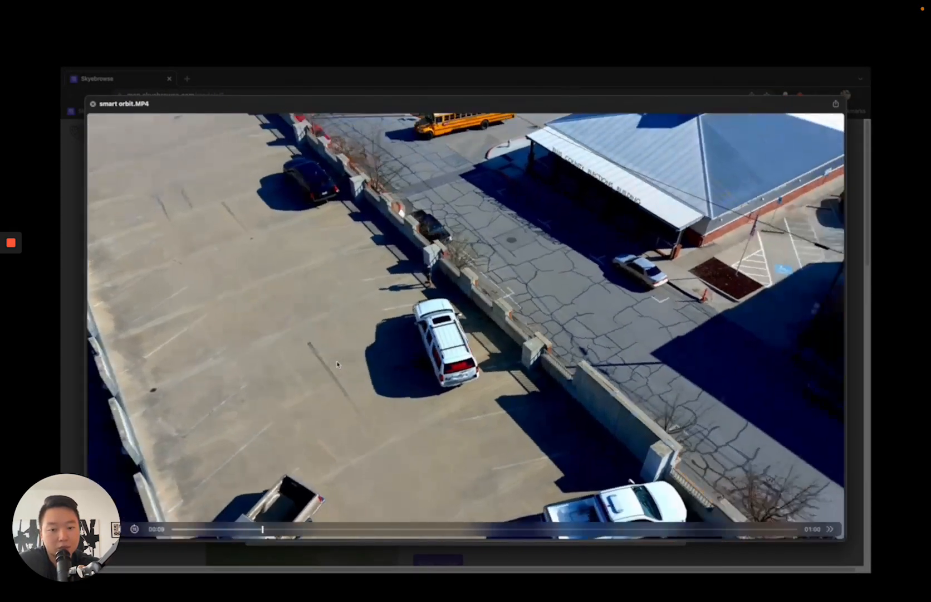
{"action": "left_click", "coordinate": [445, 530]}
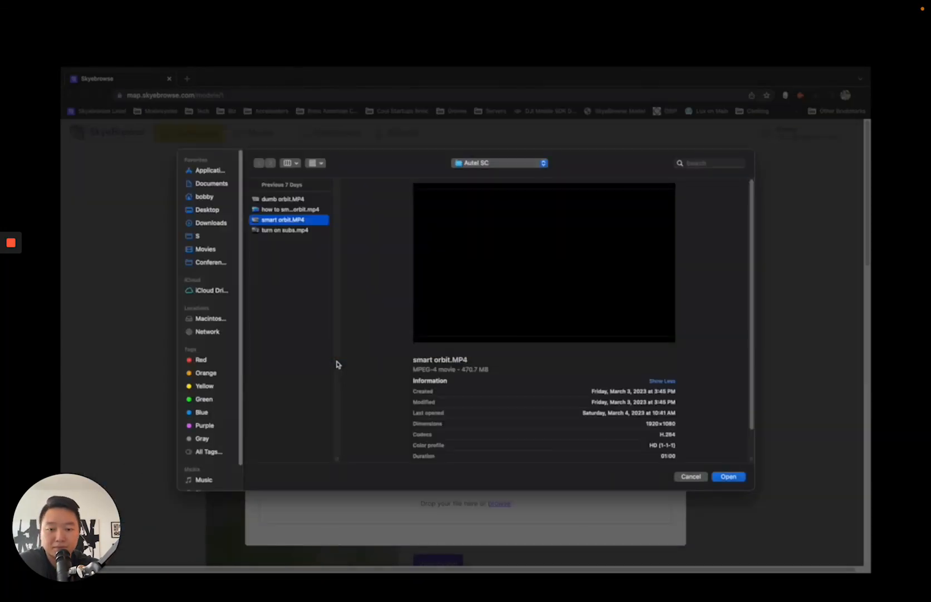
{"action": "left_click", "coordinate": [728, 476]}
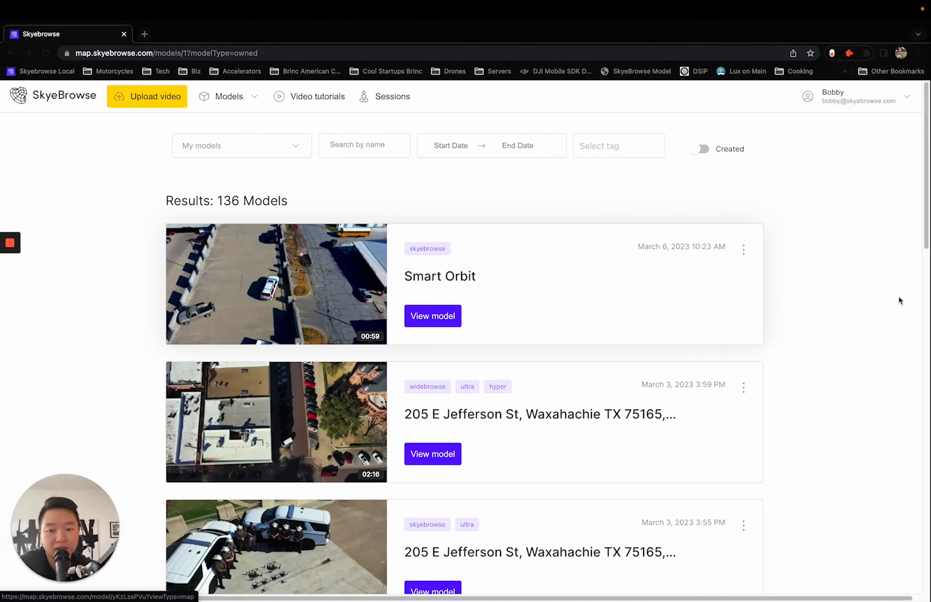
{"action": "mouse_move", "coordinate": [433, 316]}
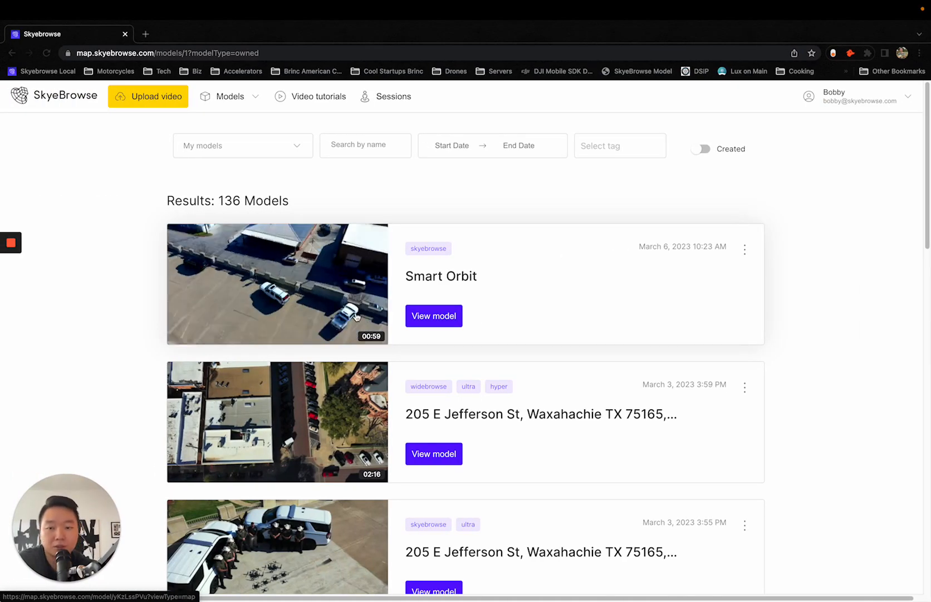
Click View model on the Smart Orbit entry in the Models list.
{"action": "left_click", "coordinate": [433, 316]}
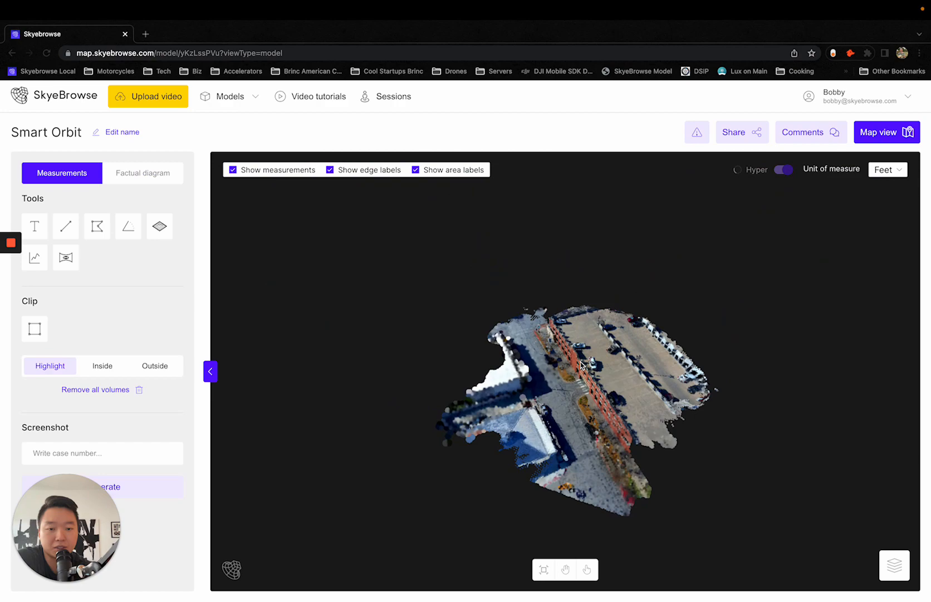
{"action": "left_click_drag", "start_coordinate": [583, 366], "coordinate": [651, 380]}
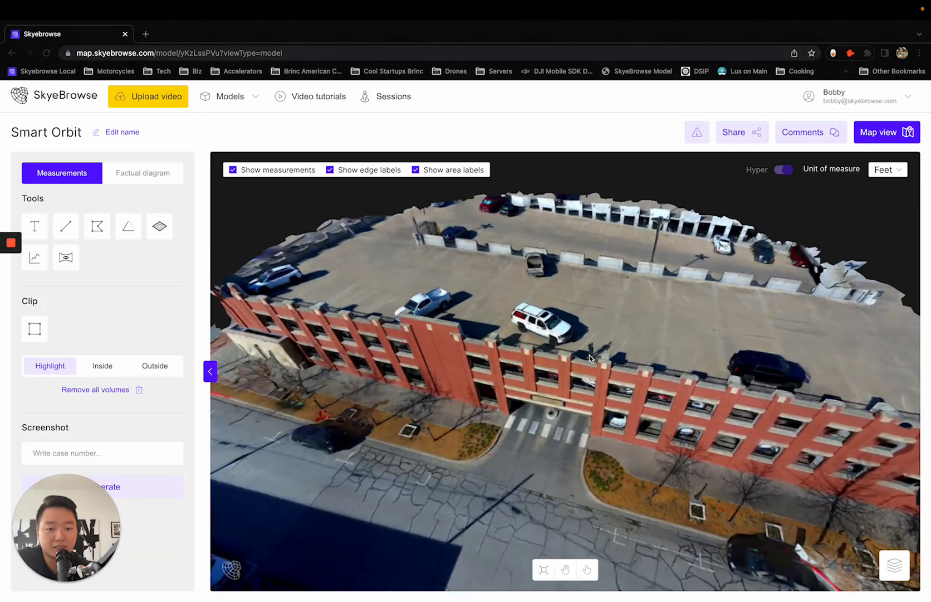
{"action": "left_click_drag", "start_coordinate": [591, 357], "coordinate": [496, 368]}
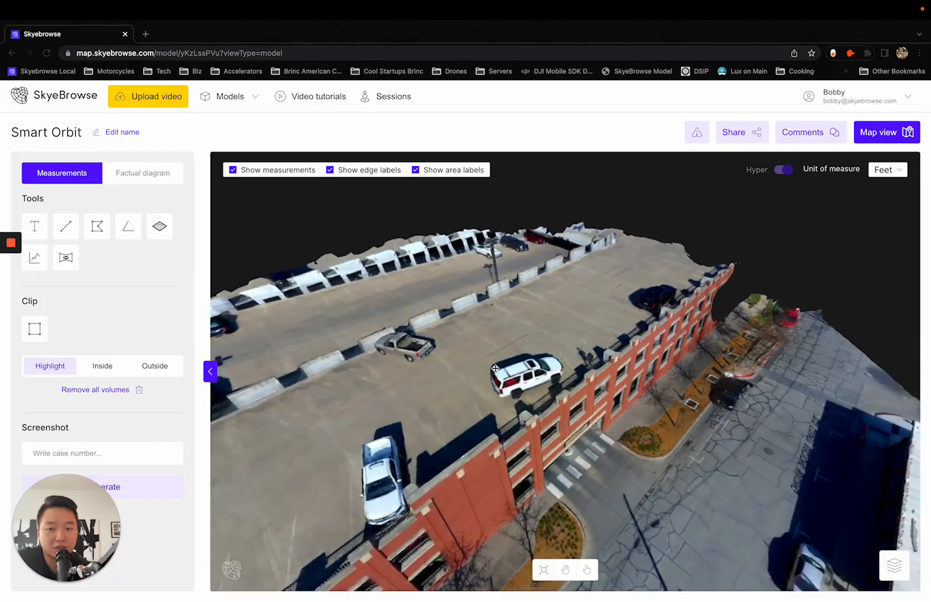
{"action": "left_click_drag", "start_coordinate": [496, 368], "coordinate": [582, 385]}
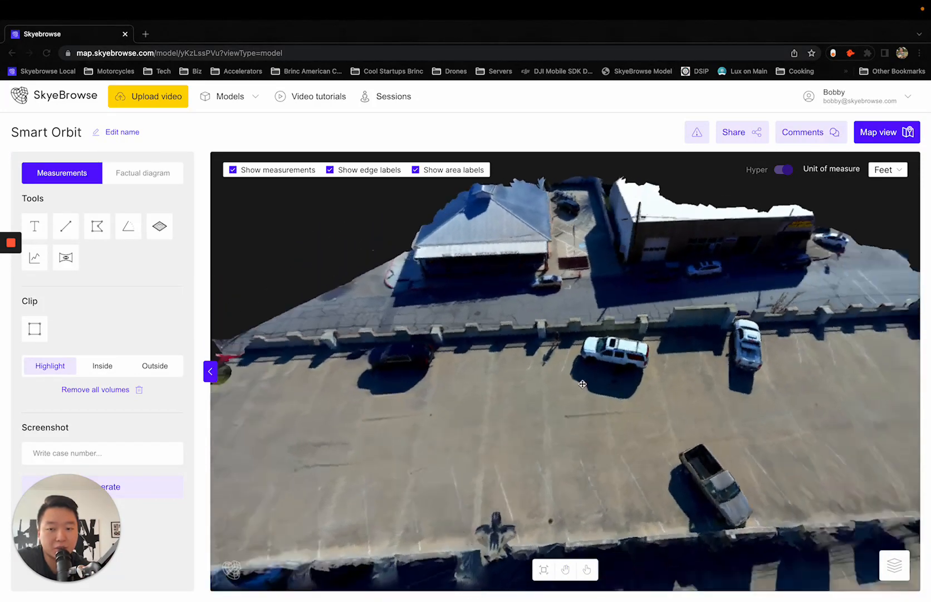
{"action": "left_click_drag", "start_coordinate": [582, 385], "coordinate": [682, 370]}
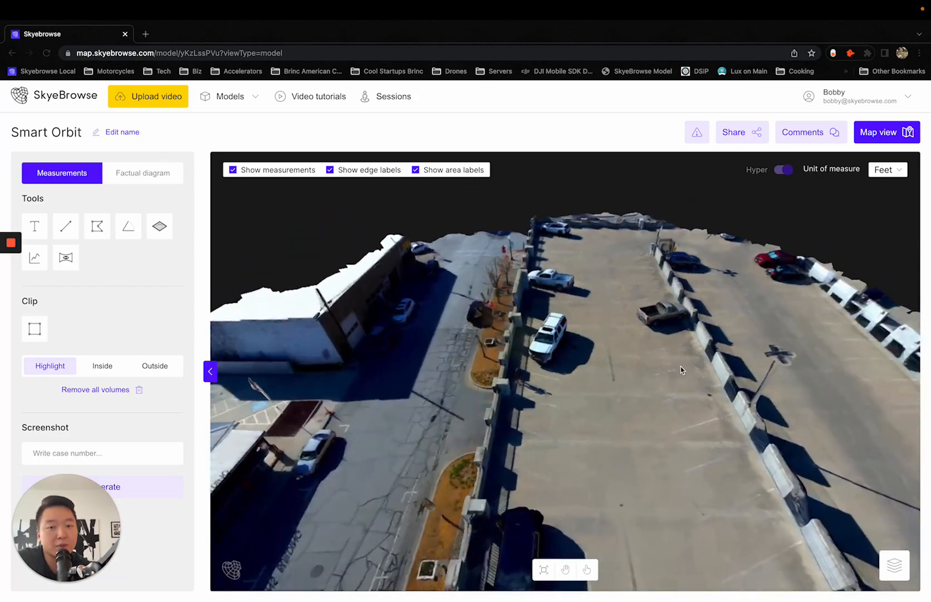
{"action": "left_click_drag", "start_coordinate": [682, 369], "coordinate": [545, 337]}
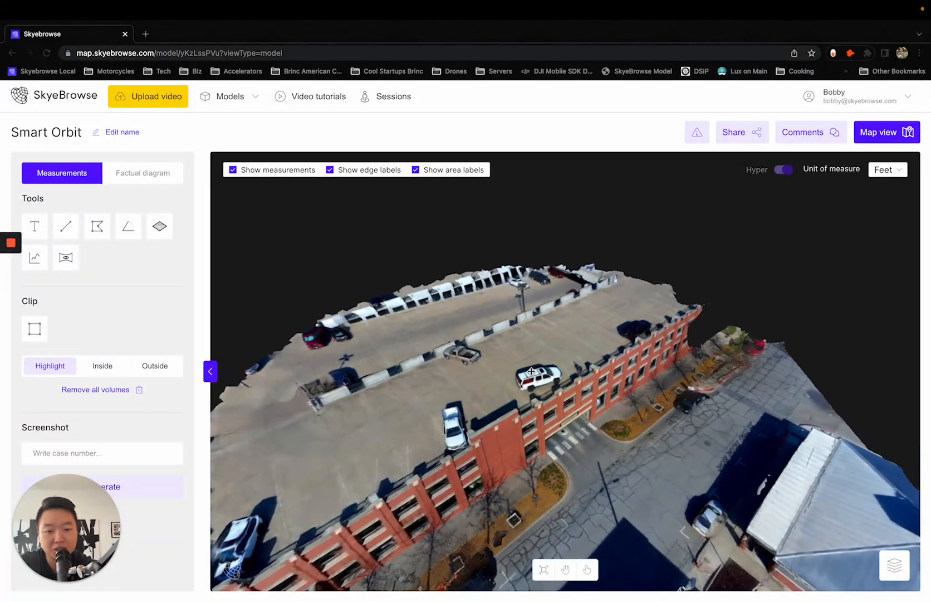
{"action": "left_click_drag", "start_coordinate": [535, 368], "coordinate": [500, 362]}
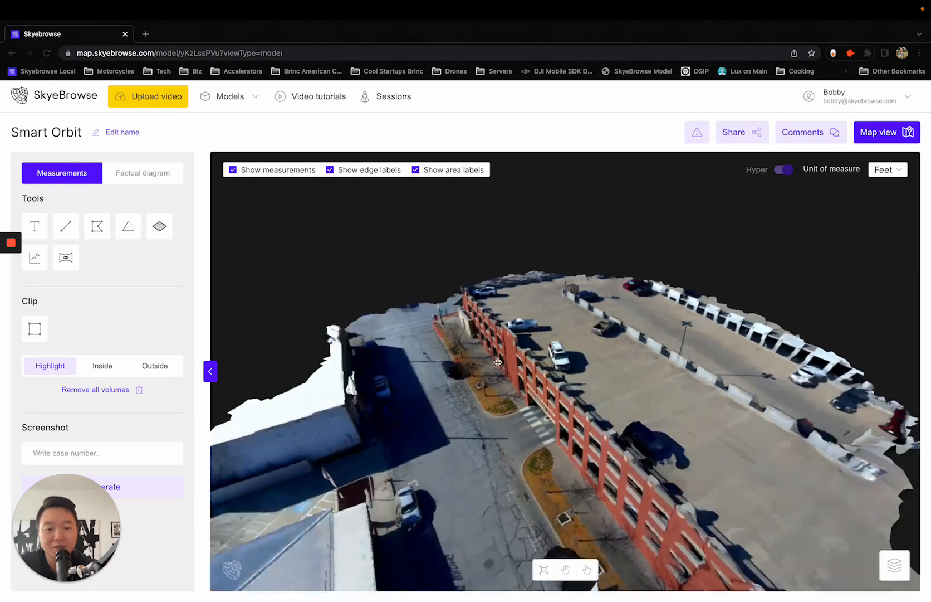
{"action": "left_click_drag", "start_coordinate": [498, 362], "coordinate": [331, 255]}
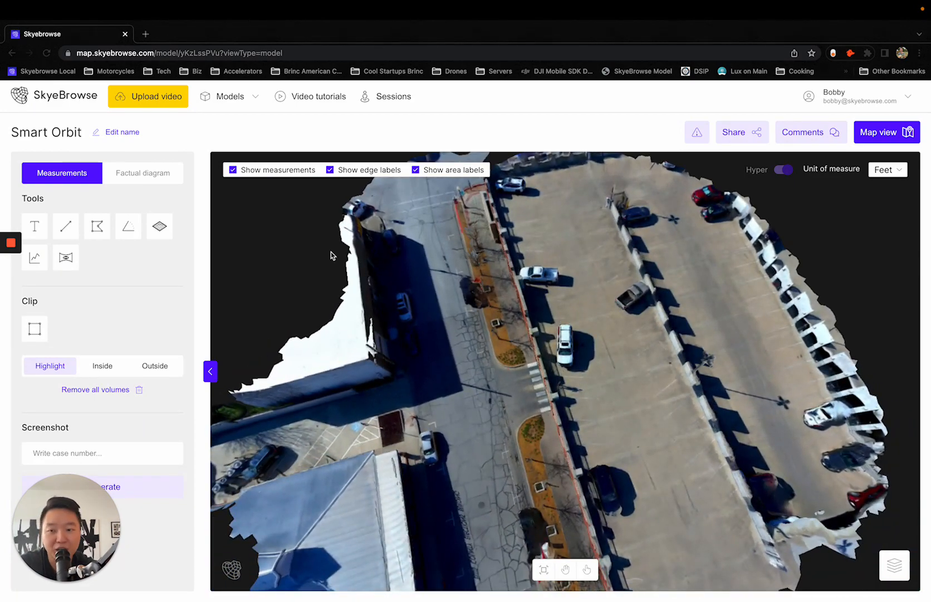